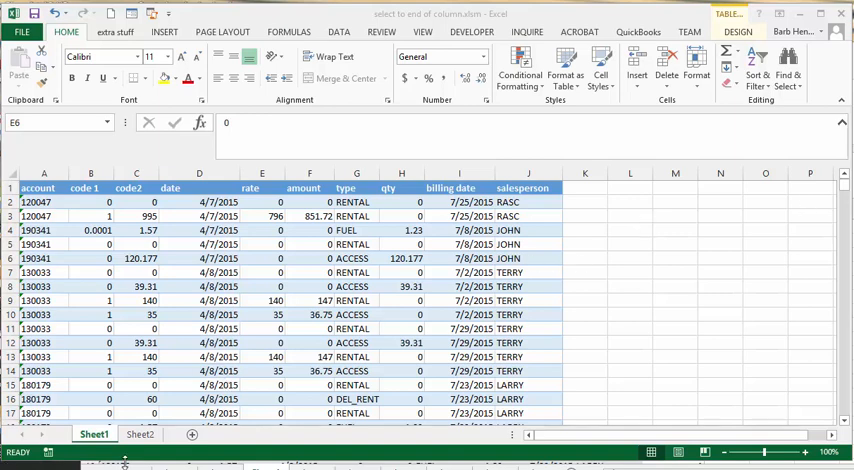
mouse_move(576, 246)
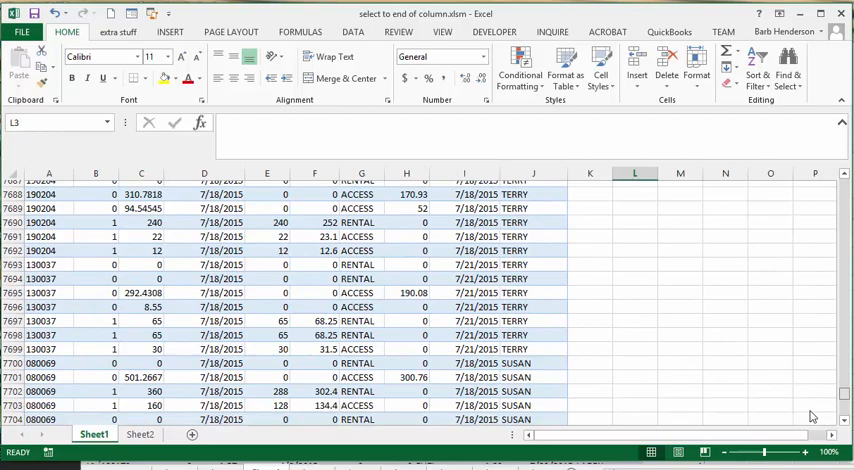
Write the copycolumn Sub in Module1 and tile the VBA editor beside the Sheet1 data.
scroll("down", 3)
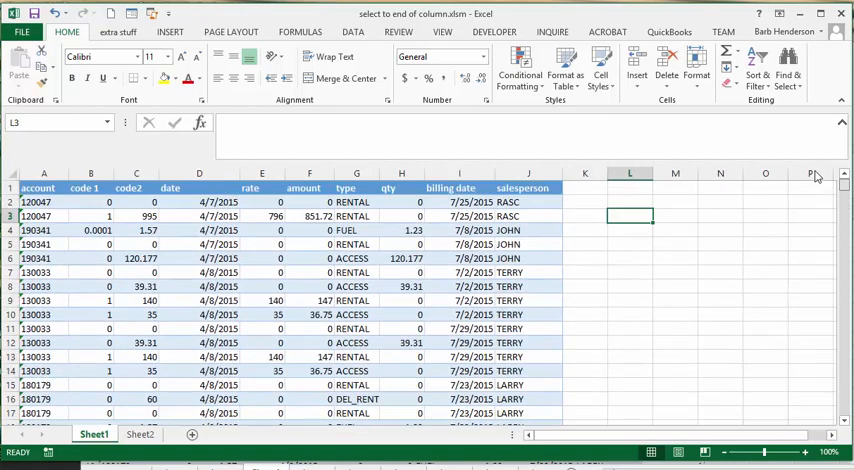
mouse_move(736, 214)
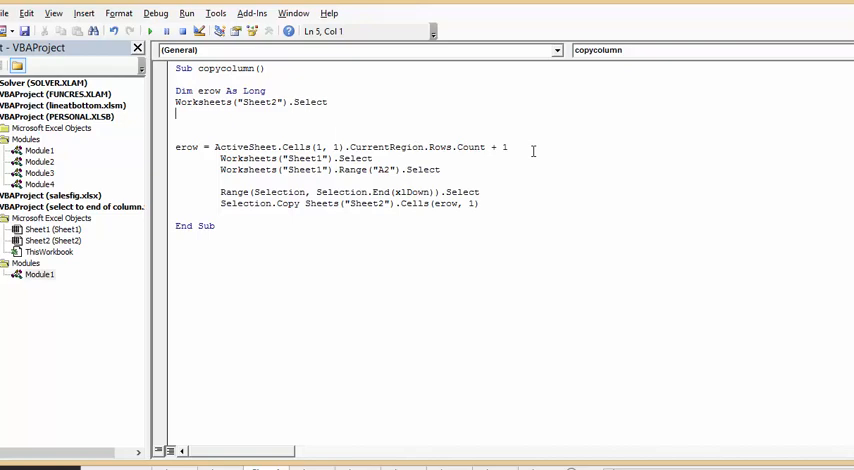
mouse_move(236, 158)
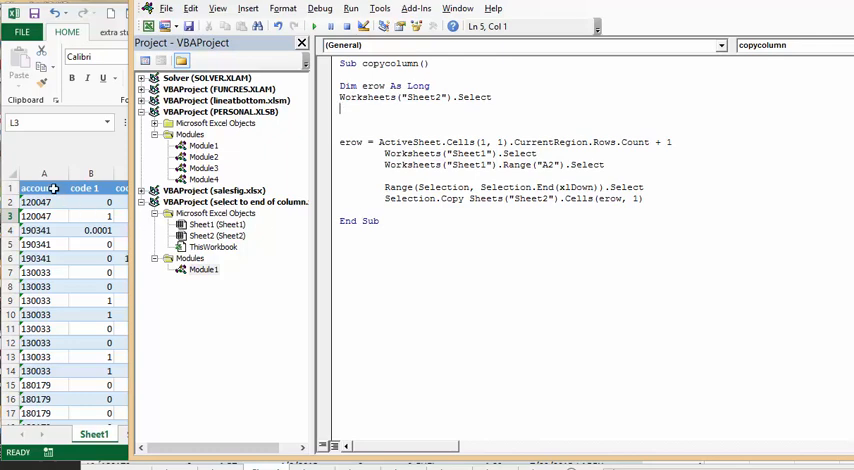
left_click(44, 188)
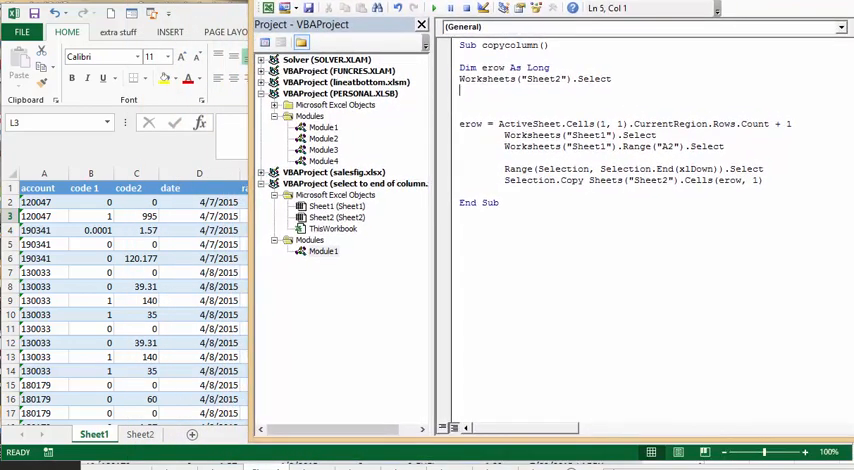
Step through copycolumn until Sheet1's column A from A2 down (9064 cells) is selected.
left_click(462, 44)
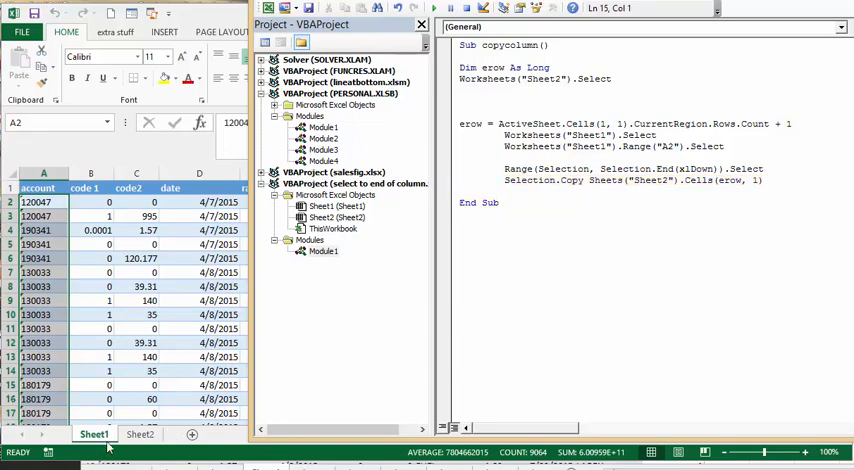
Finish the macro and check Sheet2's column A holds the copied account numbers past row 14,000.
left_click(140, 434)
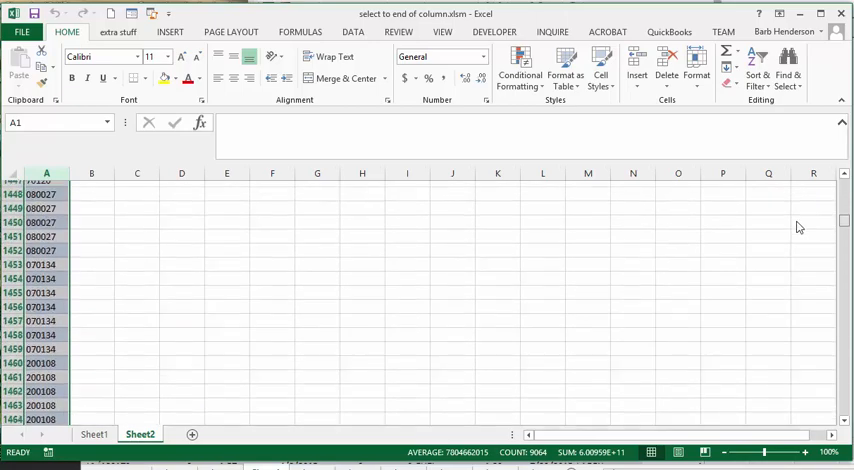
scroll("down", 3)
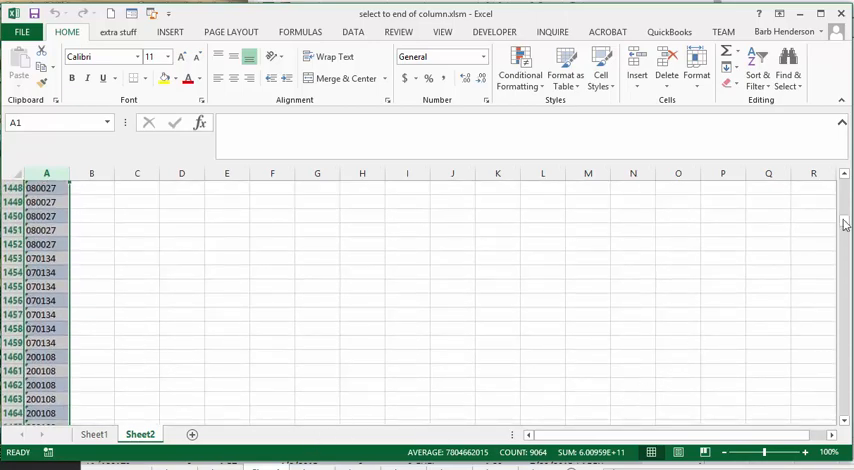